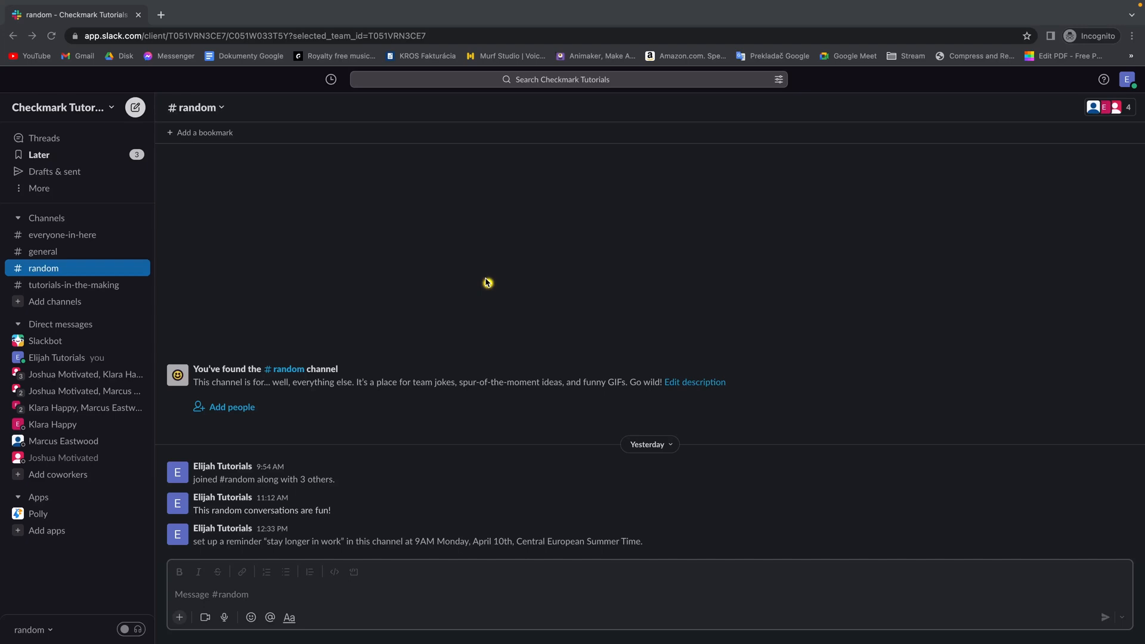
{"action": "mouse_move", "coordinate": [340, 268]}
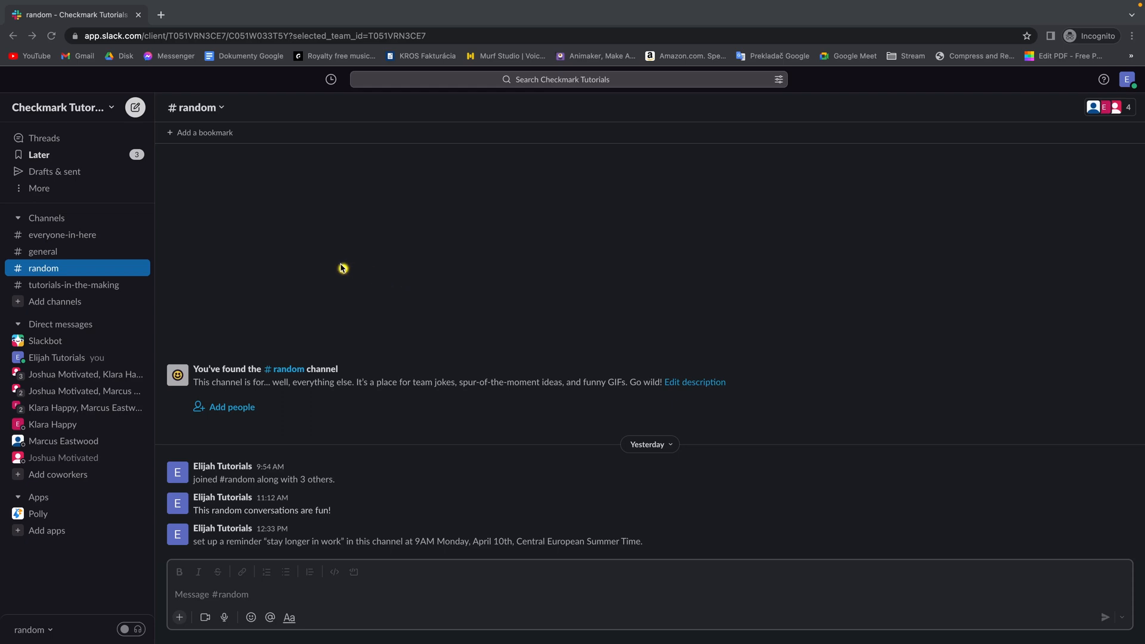
{"action": "mouse_move", "coordinate": [223, 273]}
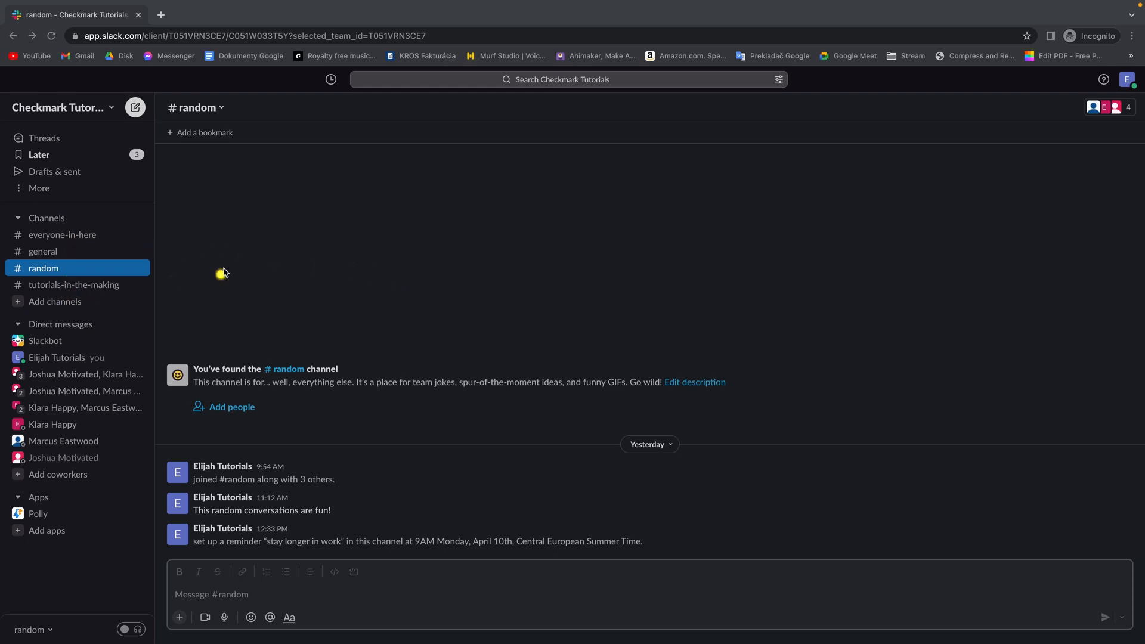
{"action": "mouse_move", "coordinate": [212, 242]}
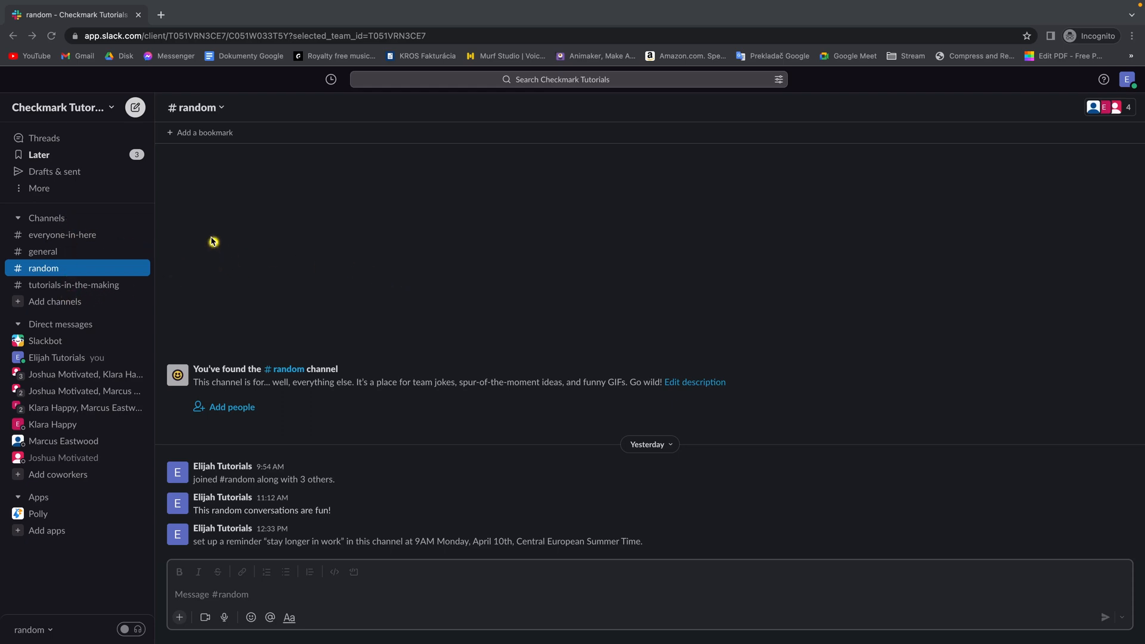
{"action": "mouse_move", "coordinate": [112, 243]}
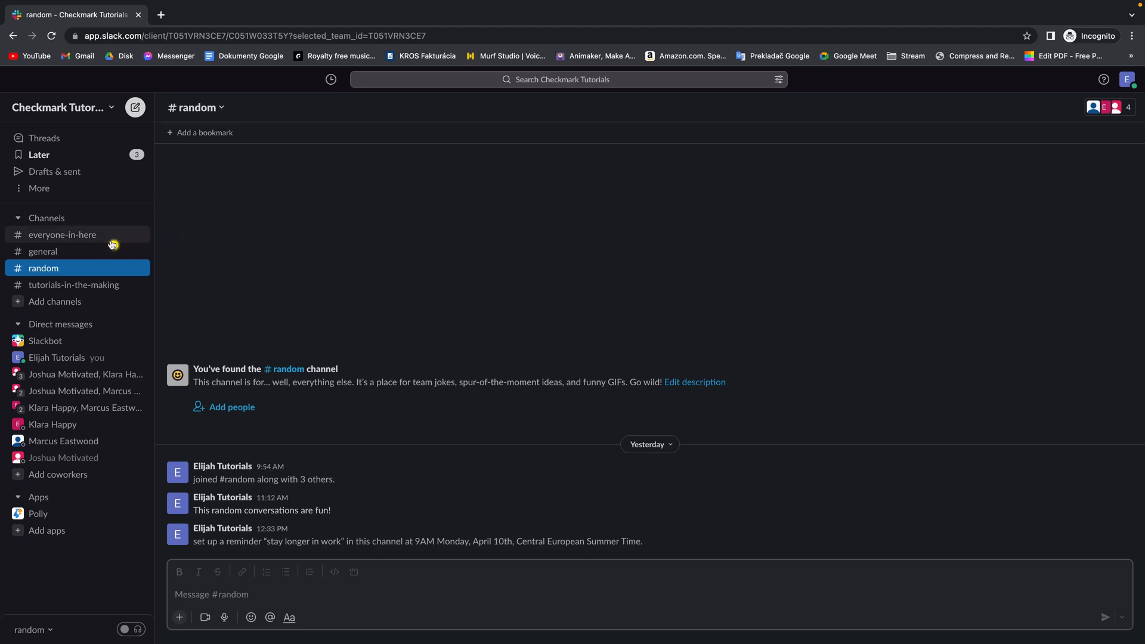
{"action": "mouse_move", "coordinate": [60, 230]}
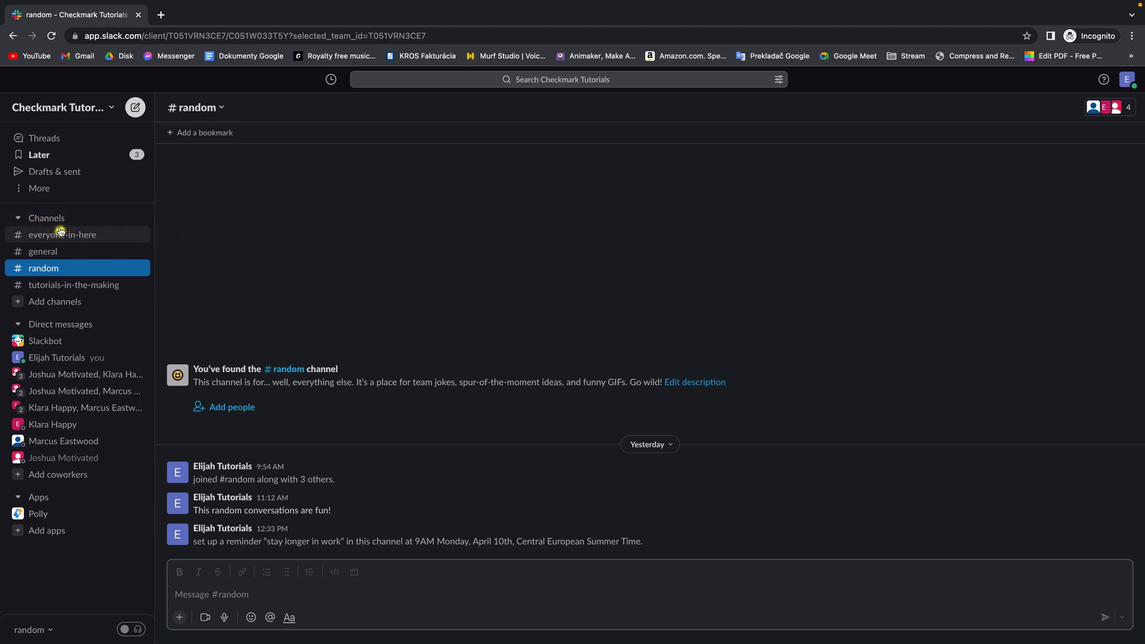
{"action": "mouse_move", "coordinate": [138, 261]}
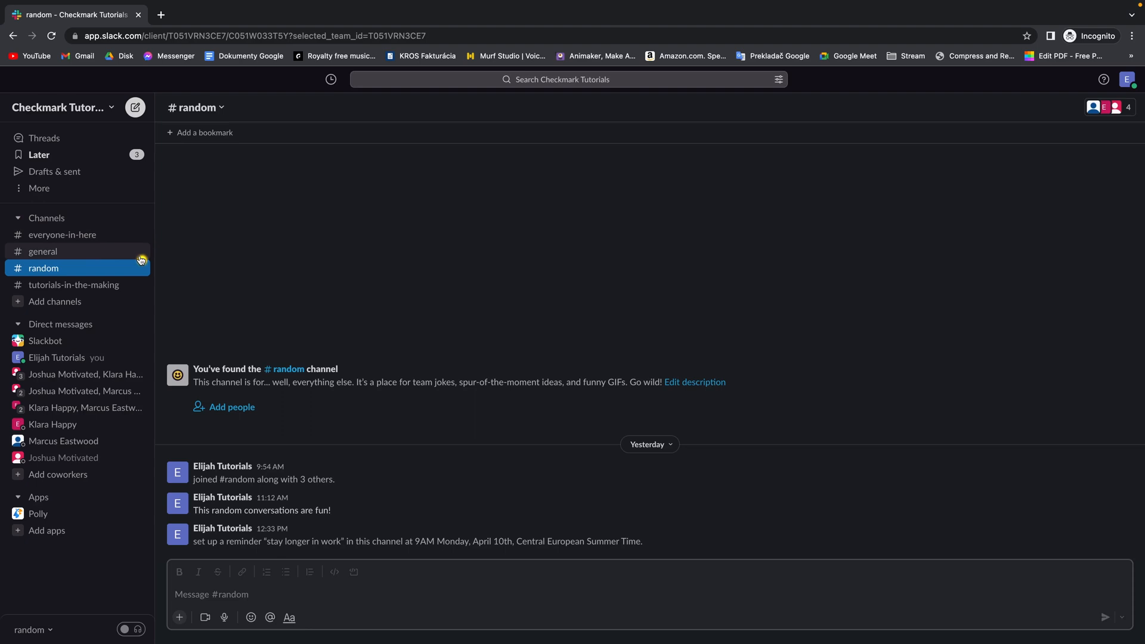
{"action": "mouse_move", "coordinate": [132, 272]}
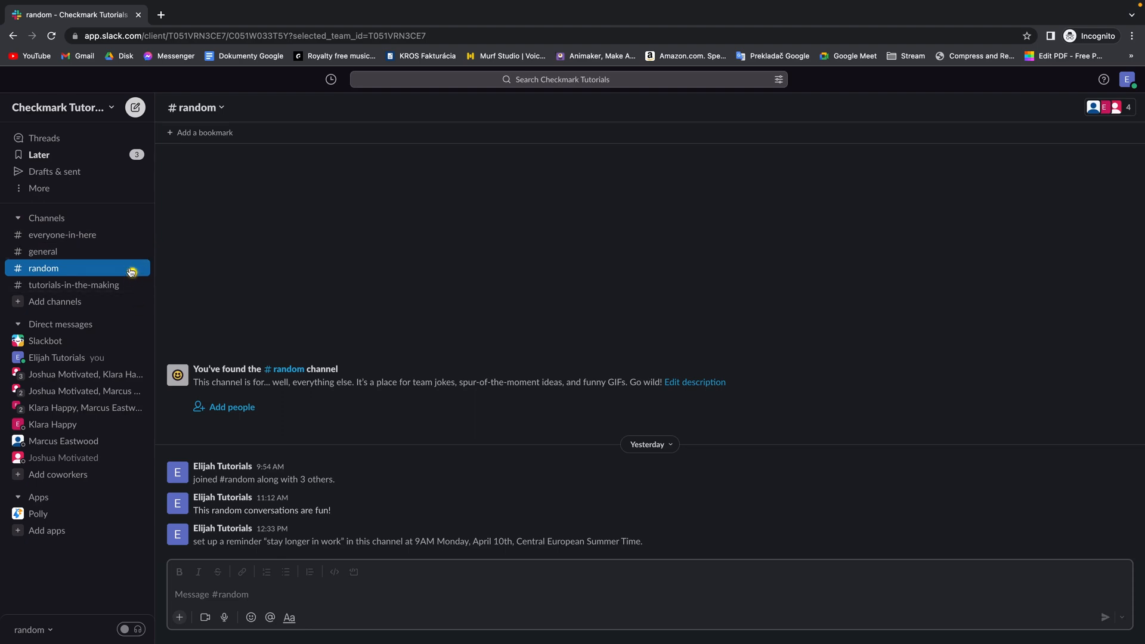
{"action": "mouse_move", "coordinate": [115, 243]}
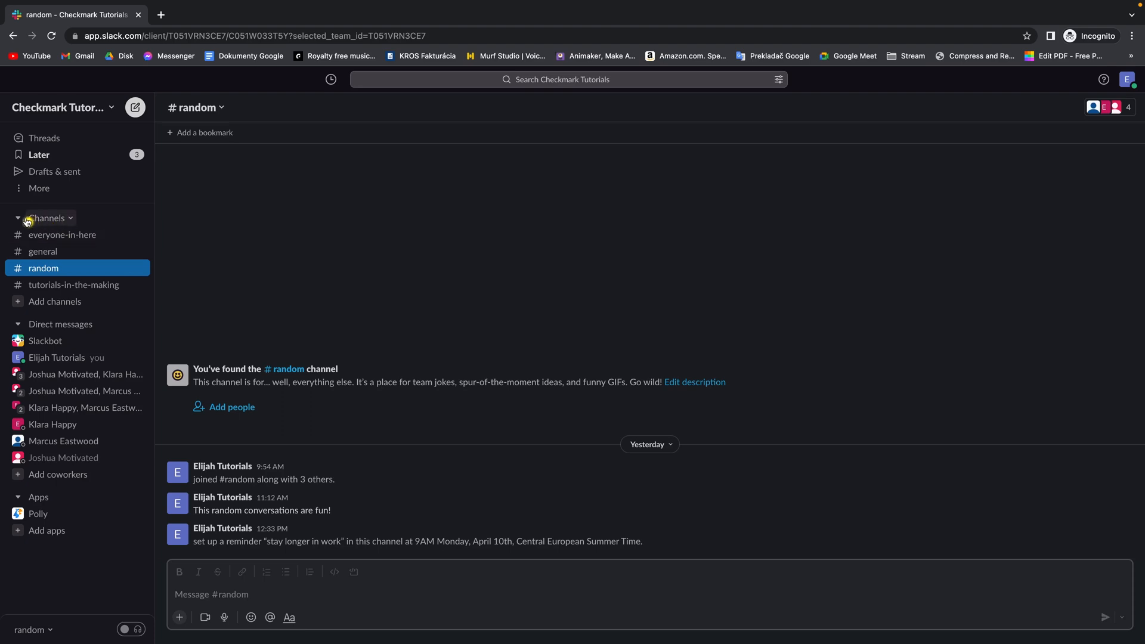
Reach the All channels browser from the Channels header's Manage menu
{"action": "left_click", "coordinate": [47, 217]}
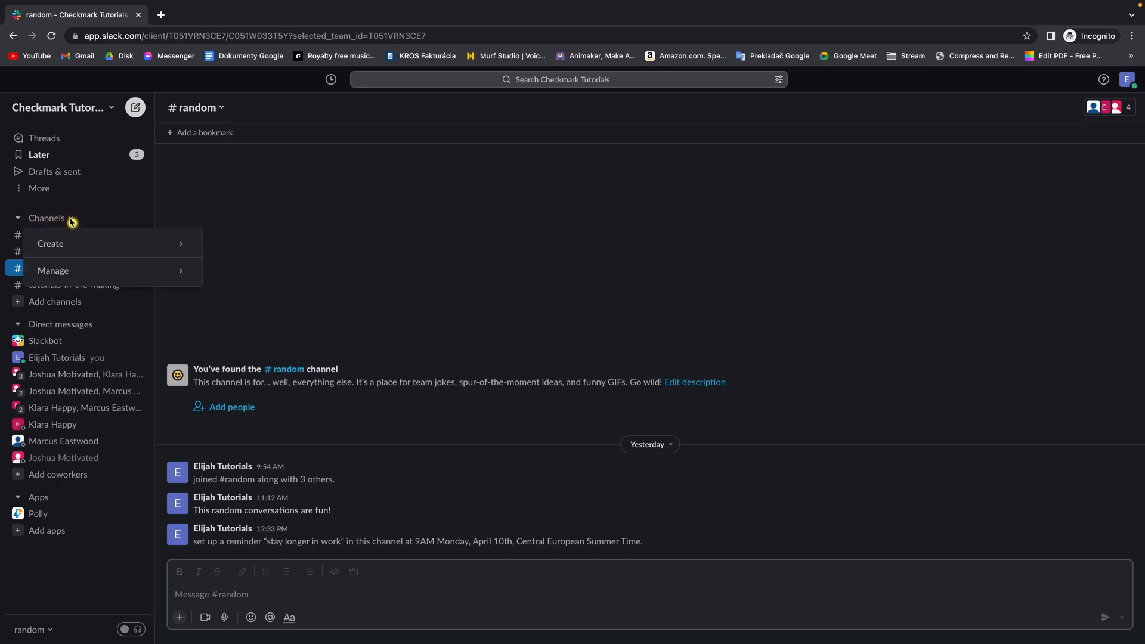
{"action": "mouse_move", "coordinate": [53, 271]}
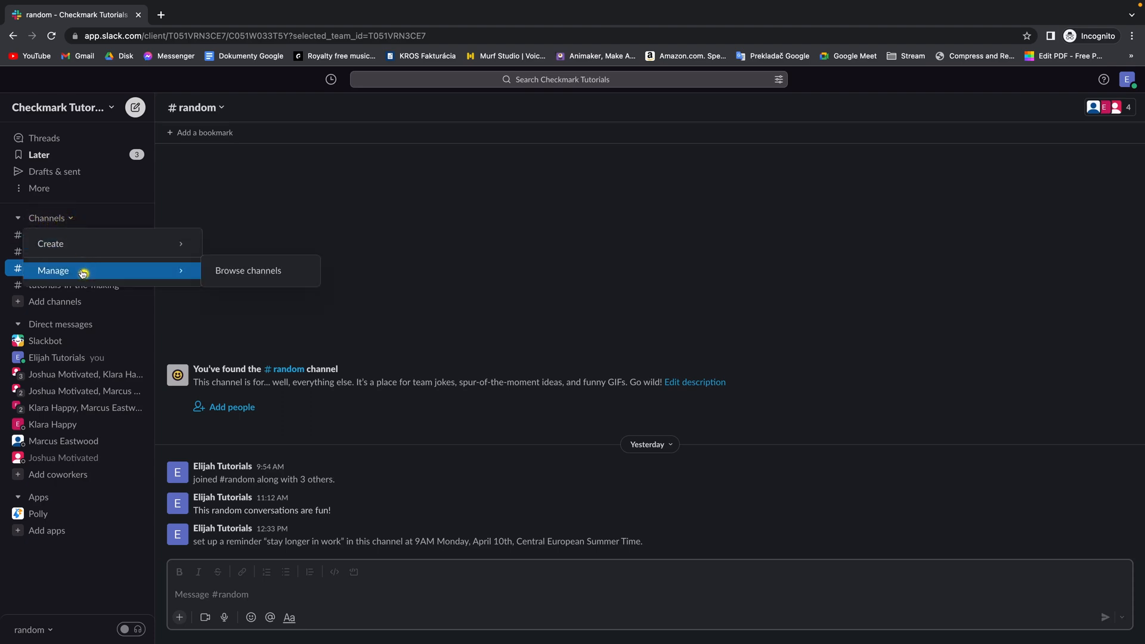
{"action": "mouse_move", "coordinate": [248, 271]}
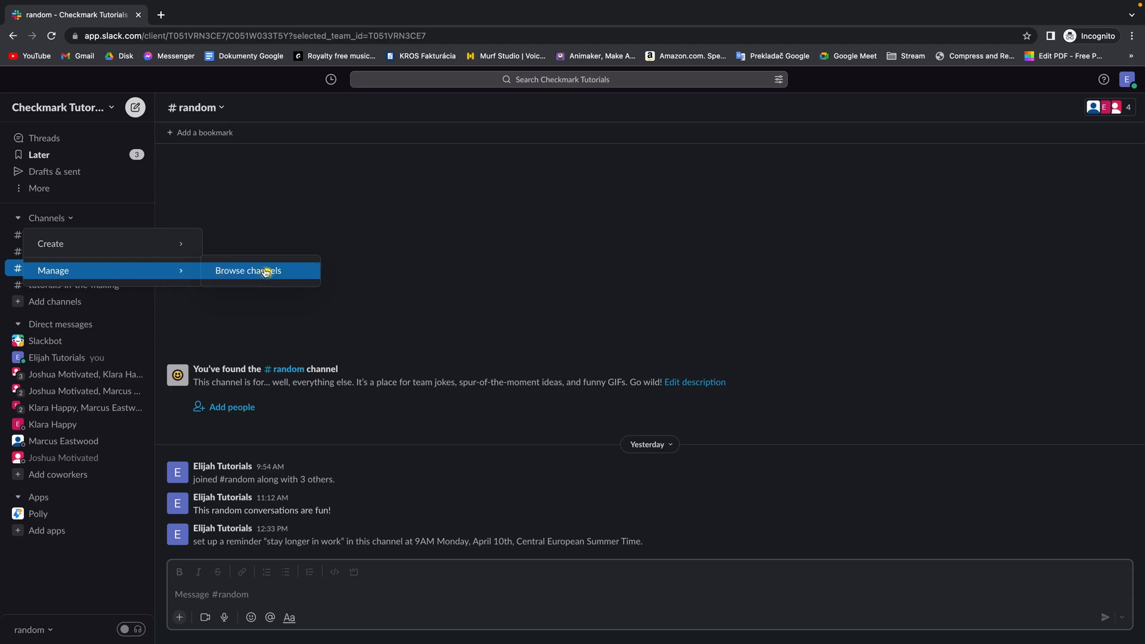
{"action": "mouse_move", "coordinate": [274, 274]}
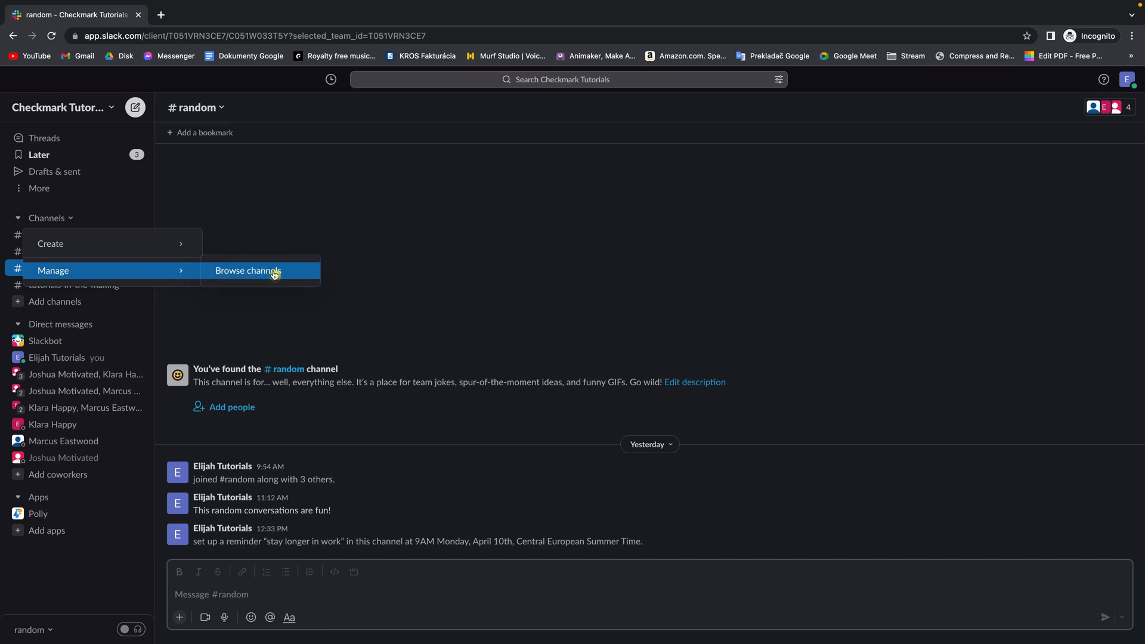
{"action": "left_click", "coordinate": [247, 270]}
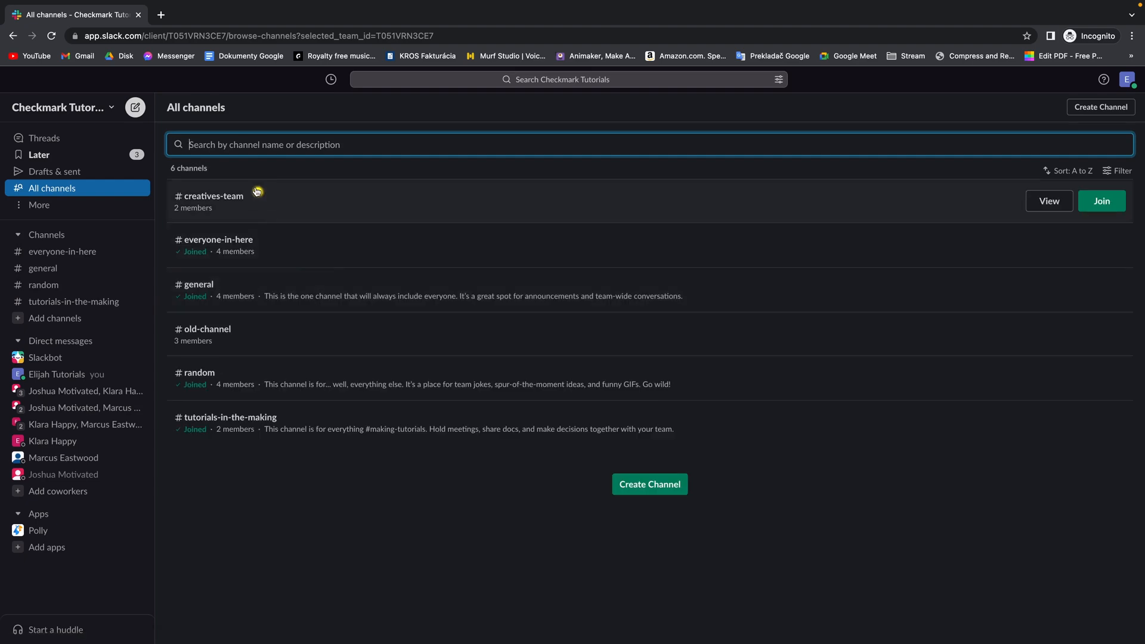
{"action": "mouse_move", "coordinate": [306, 411]}
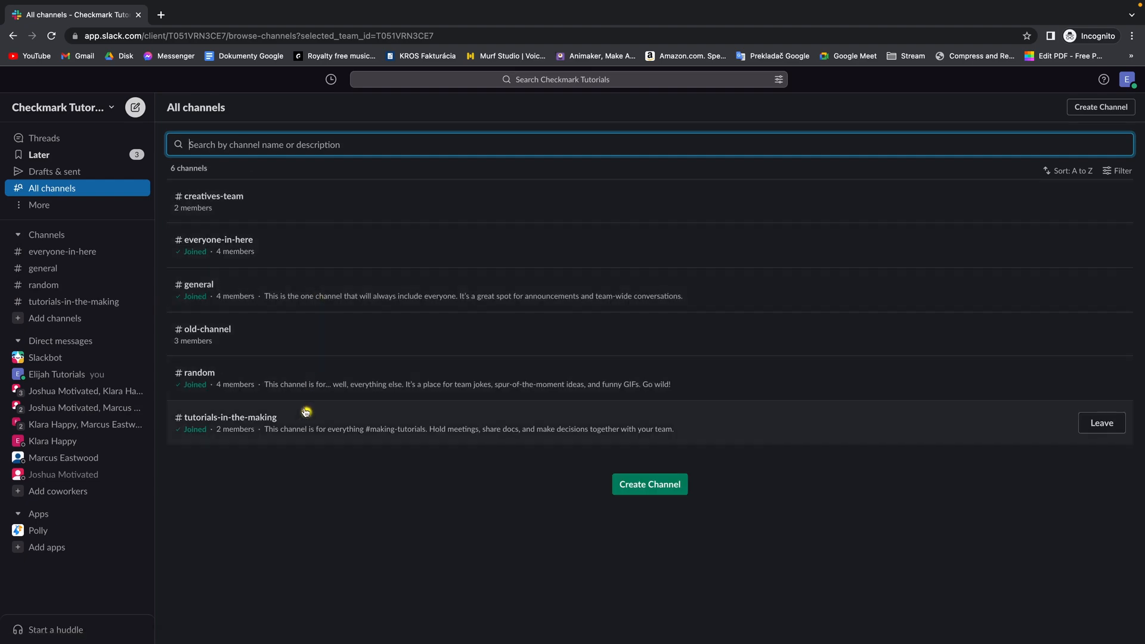
{"action": "mouse_move", "coordinate": [195, 452]}
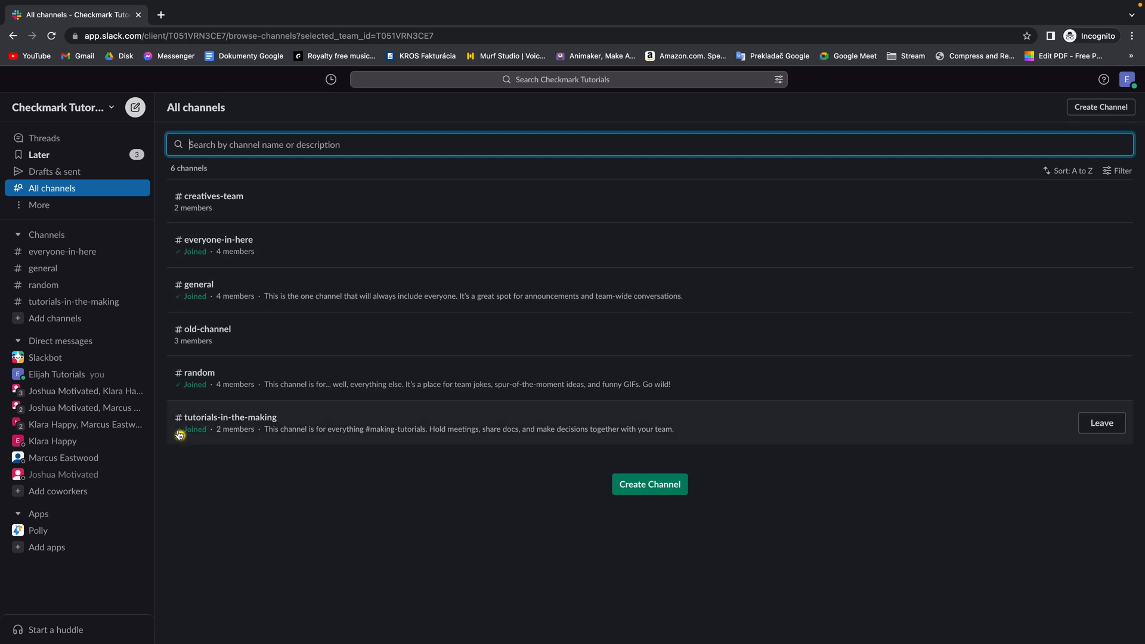
{"action": "mouse_move", "coordinate": [196, 437]}
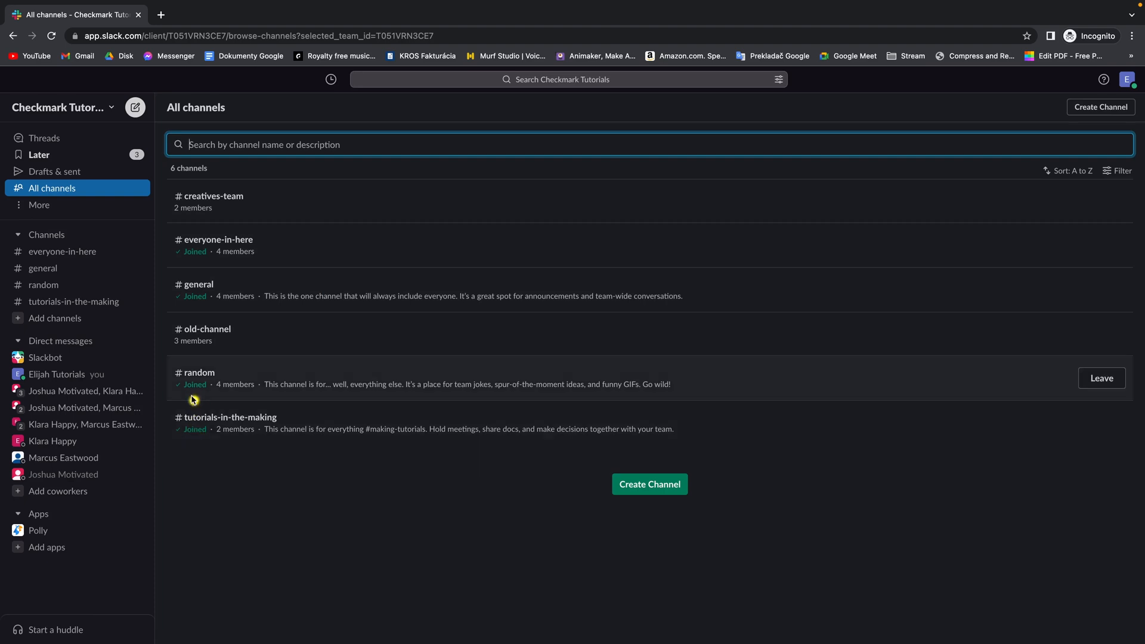
{"action": "mouse_move", "coordinate": [190, 224]}
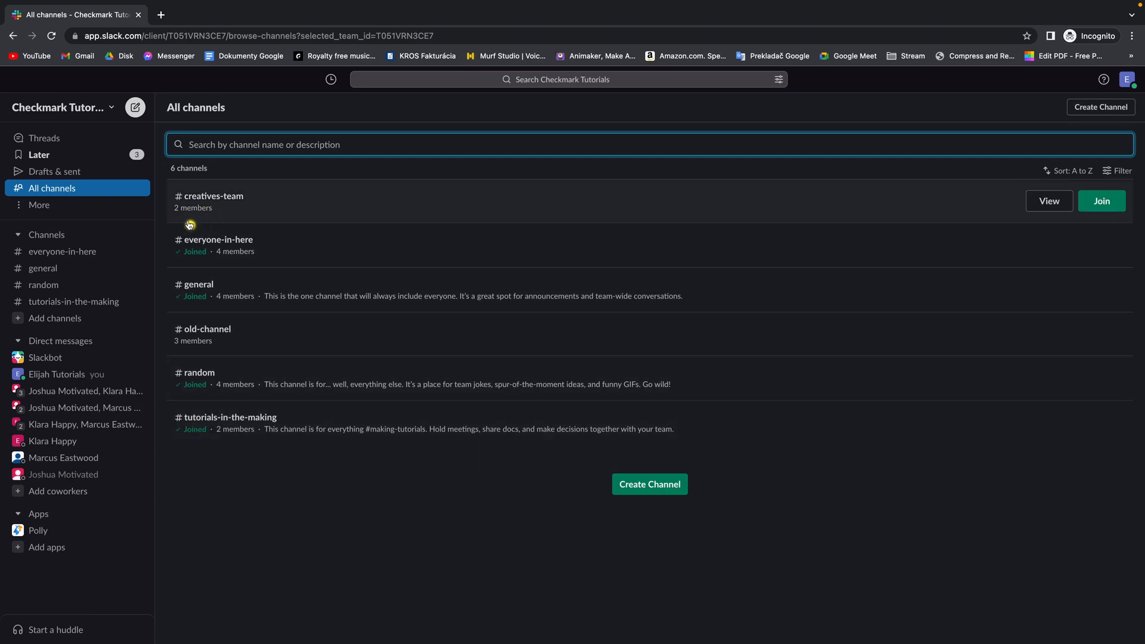
{"action": "mouse_move", "coordinate": [207, 336]}
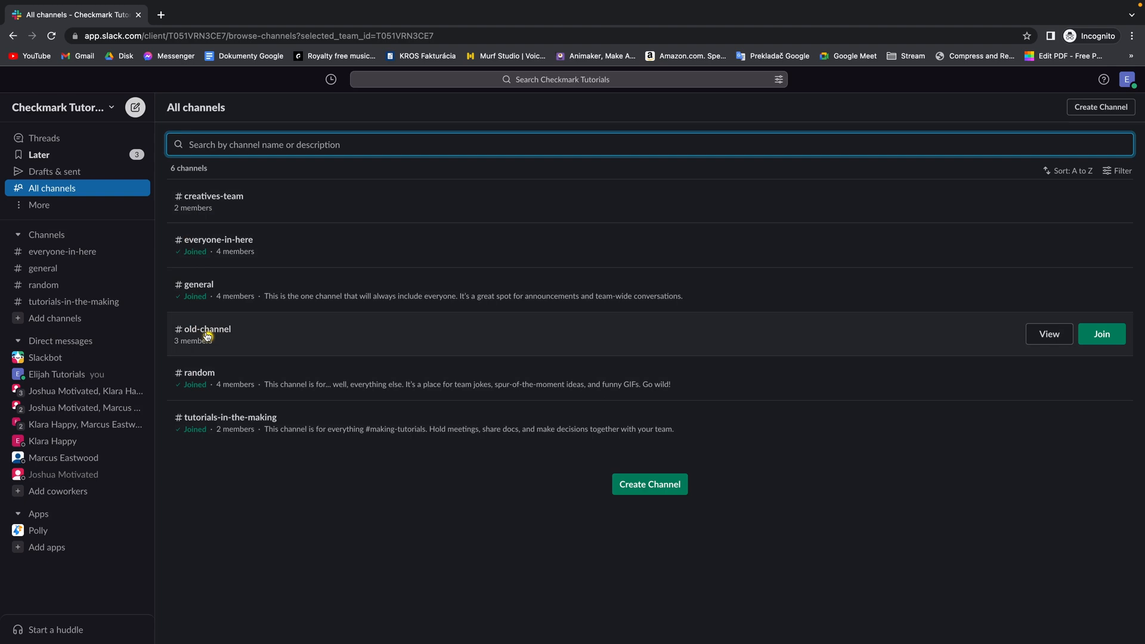
{"action": "mouse_move", "coordinate": [237, 204]}
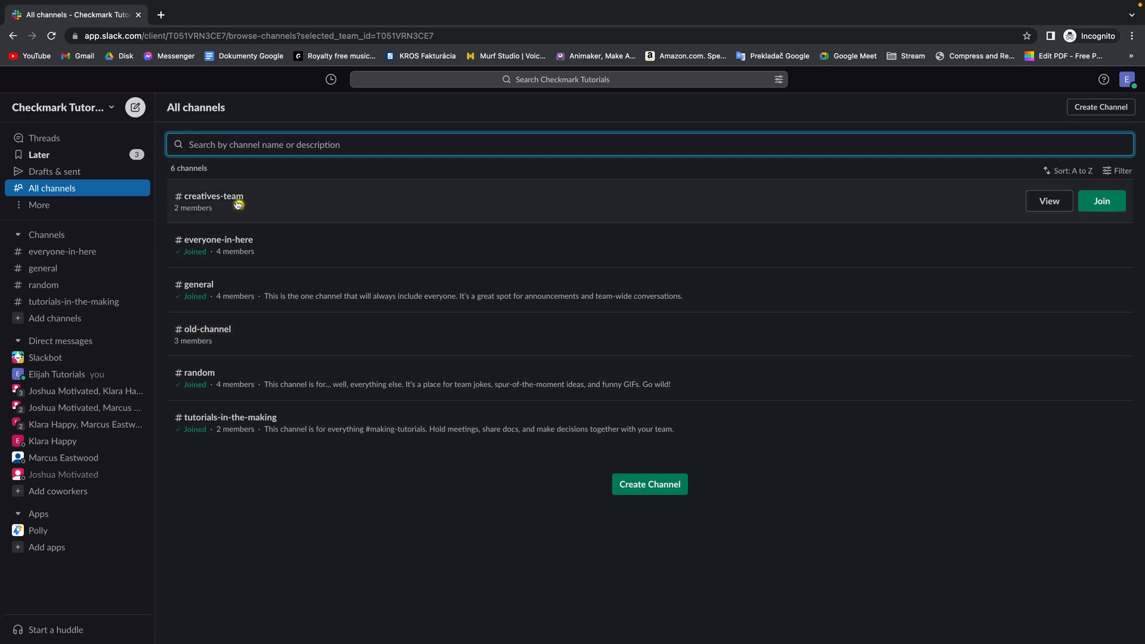
{"action": "mouse_move", "coordinate": [276, 205]}
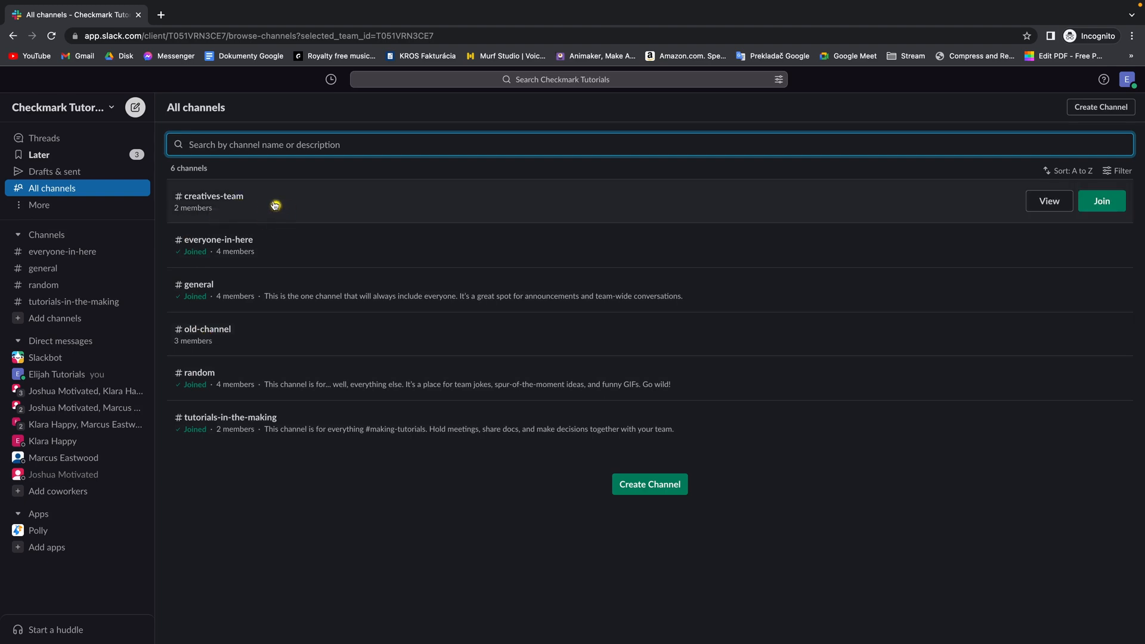
Preview the unjoined #creatives-team channel from the All channels list
{"action": "left_click", "coordinate": [1048, 200]}
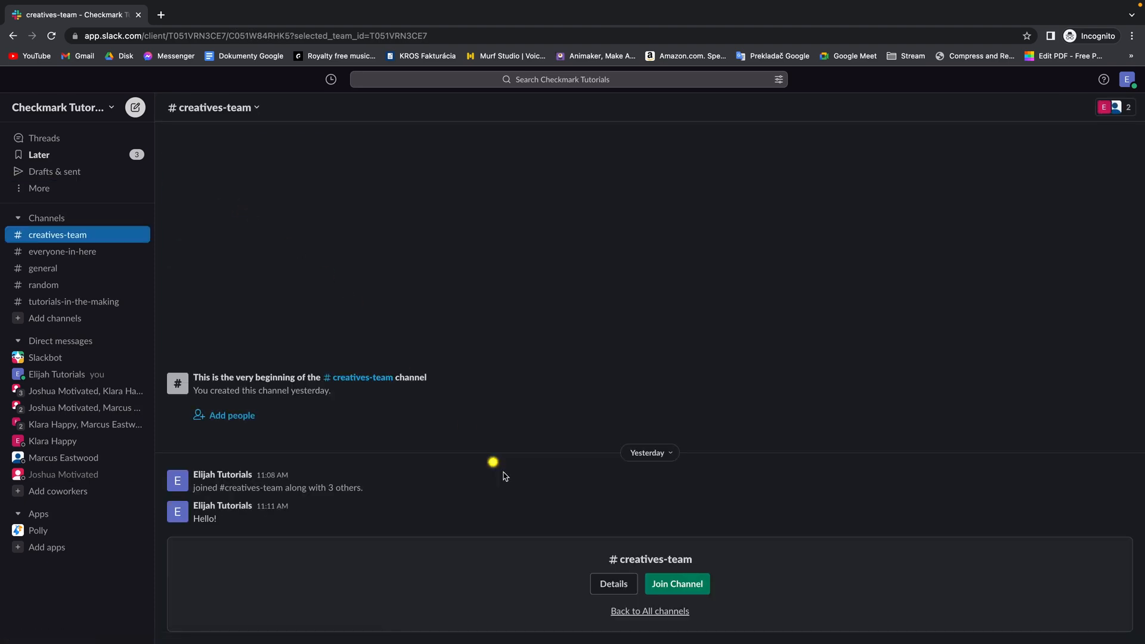
{"action": "mouse_move", "coordinate": [617, 562]}
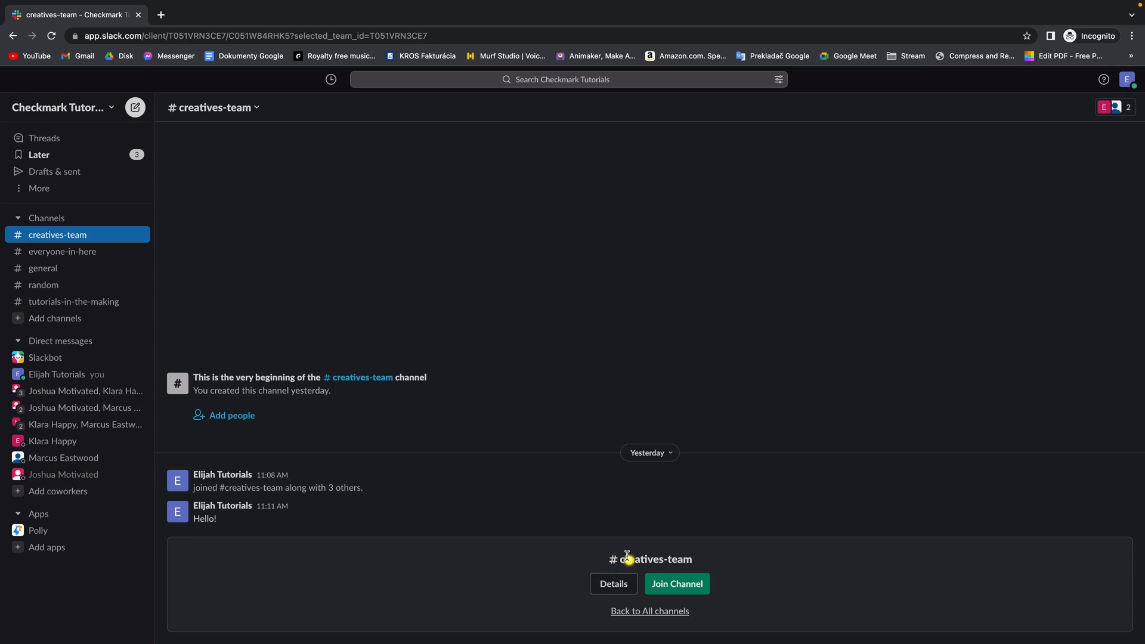
{"action": "mouse_move", "coordinate": [676, 588]}
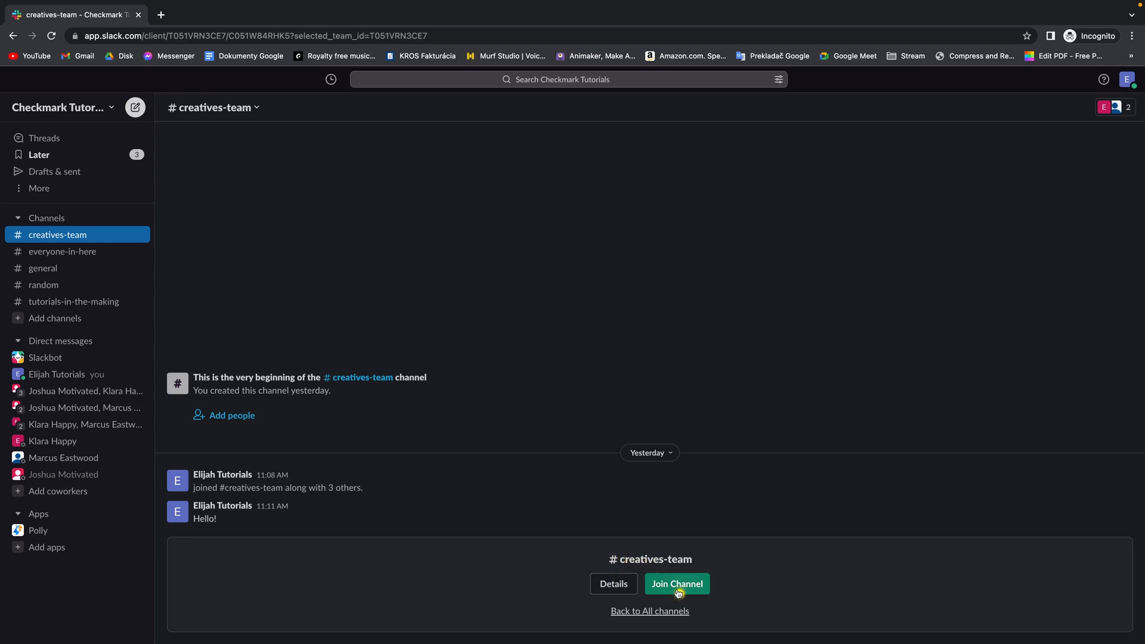
{"action": "left_click", "coordinate": [677, 583]}
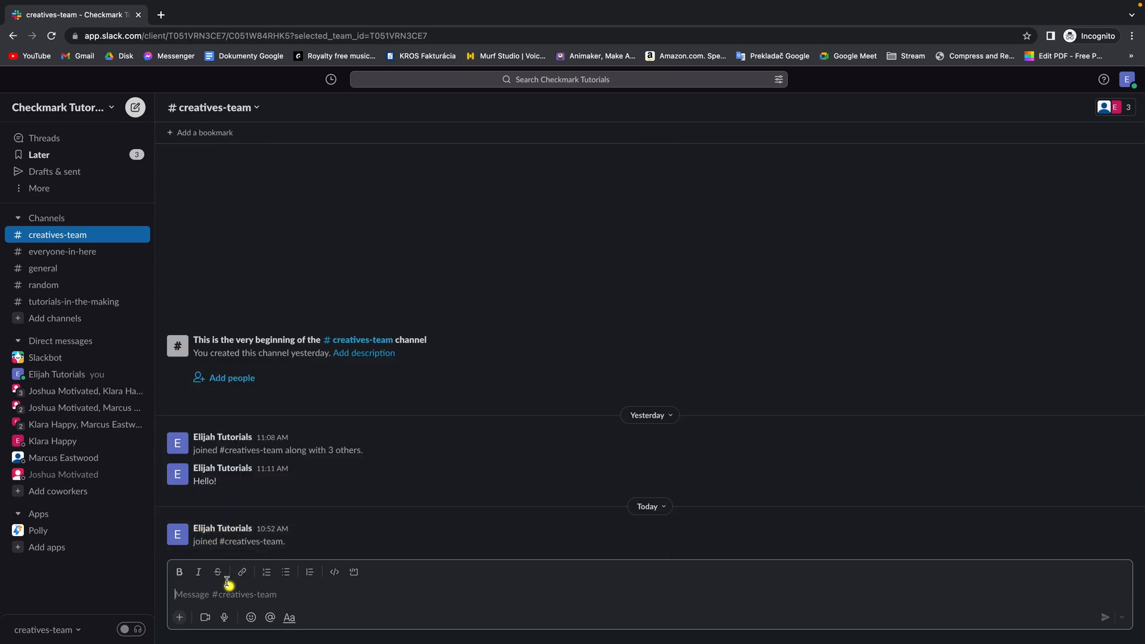
{"action": "mouse_move", "coordinate": [423, 517]}
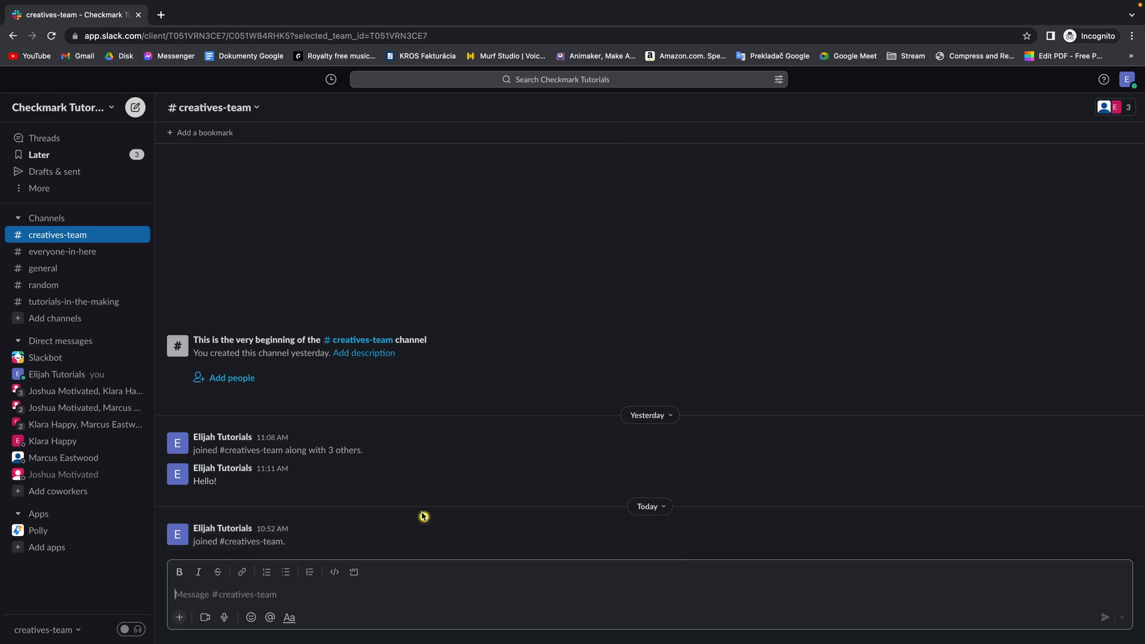
Post a 'hello' message in #creatives-team below the join notice
{"action": "type", "text": "hell"}
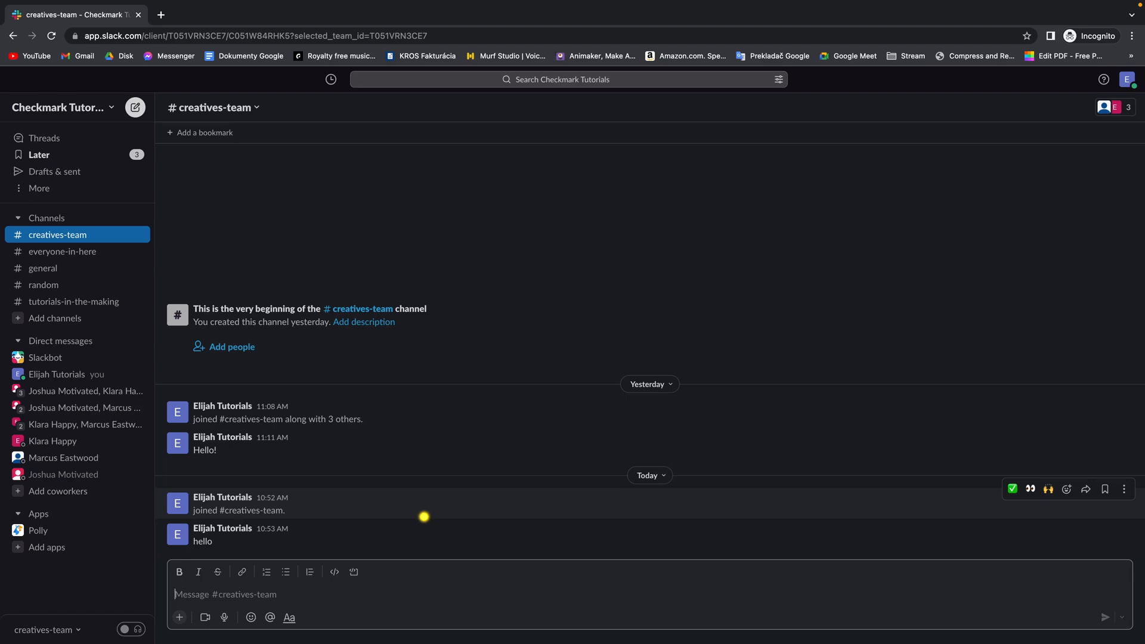
{"action": "mouse_move", "coordinate": [421, 517]}
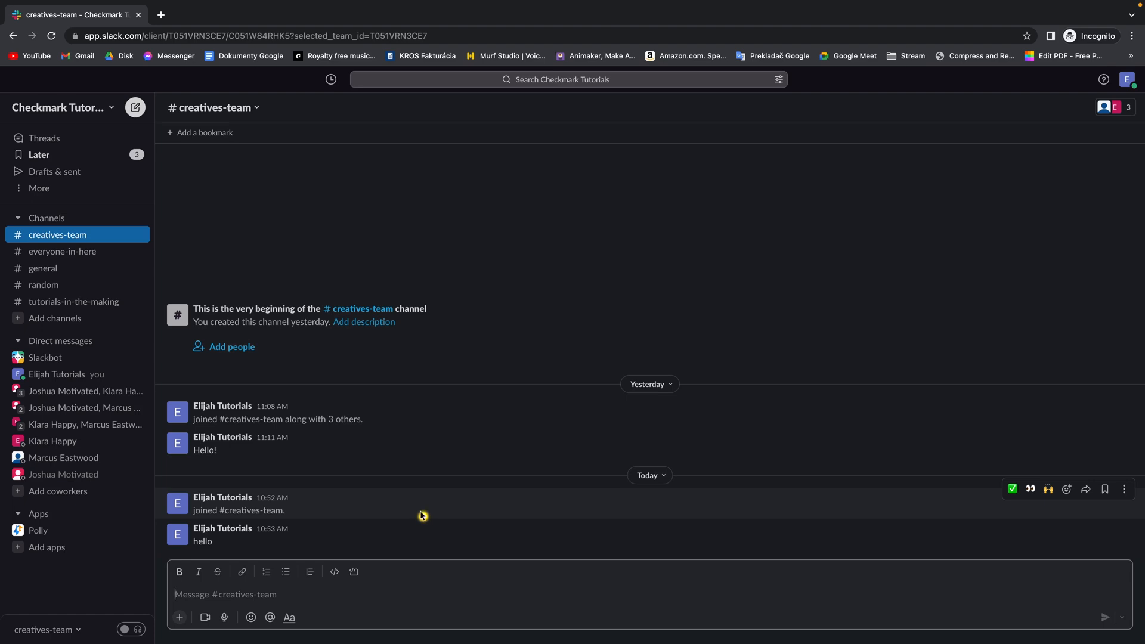